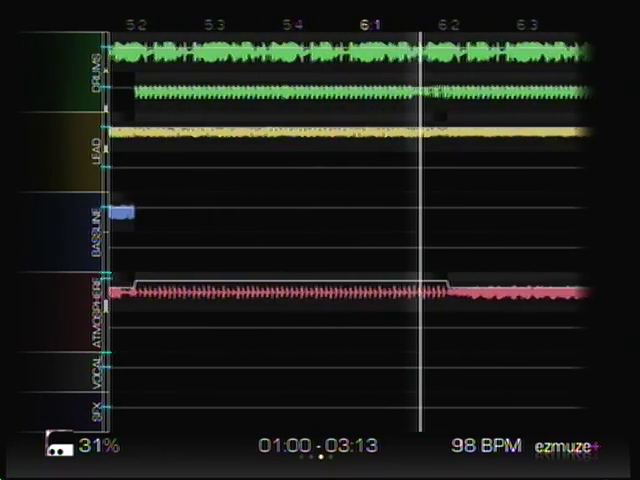
pyautogui.hscroll(3)
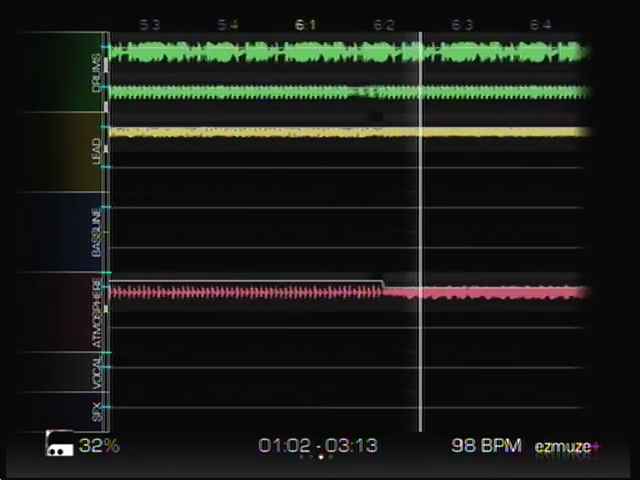